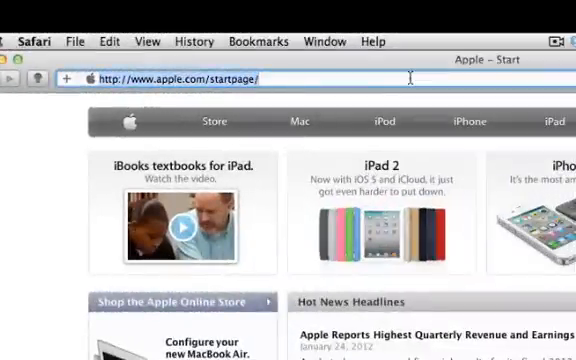
Step: Search virtualbox.org and go to the Oracle VM VirtualBox website
type("virtualbox.org/")
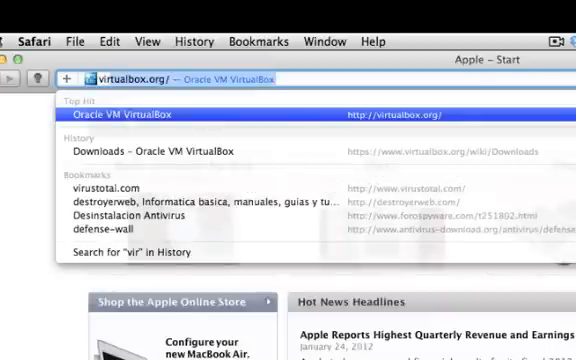
left_click(160, 151)
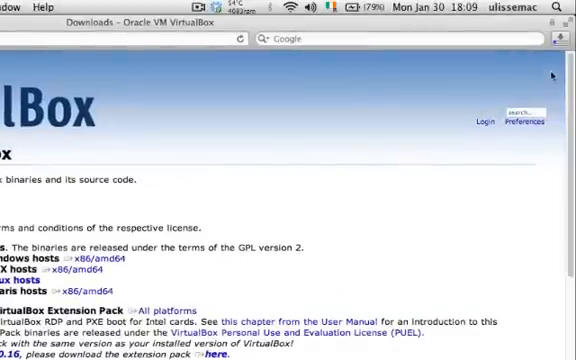
Step: Download the VirtualBox package for OS X hosts
left_click(564, 38)
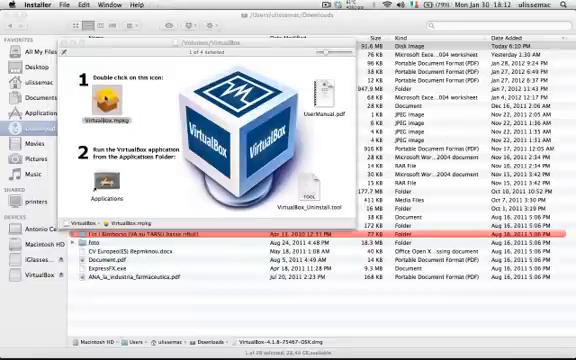
Step: Launch VirtualBox.mpkg and continue past the installer introduction
double_click(101, 101)
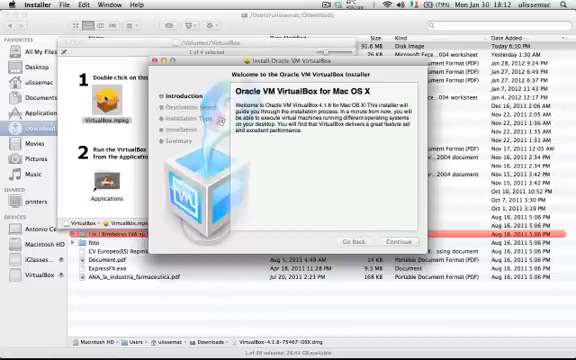
left_click(391, 242)
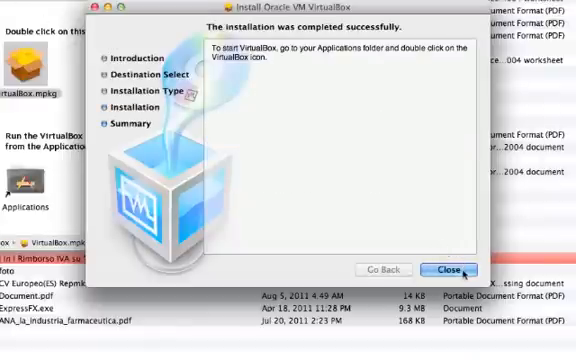
Step: Close the finished VirtualBox installer
left_click(466, 237)
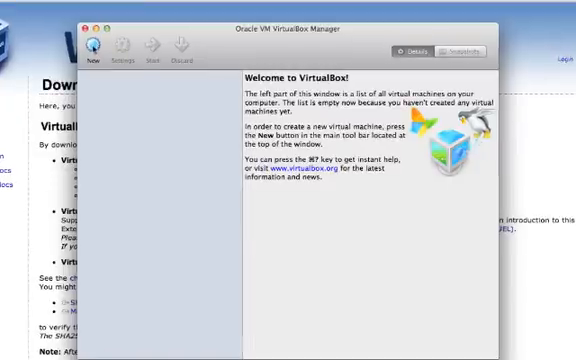
Step: Start a new virtual machine named Win_XP with Windows XP as the OS type
left_click(96, 50)
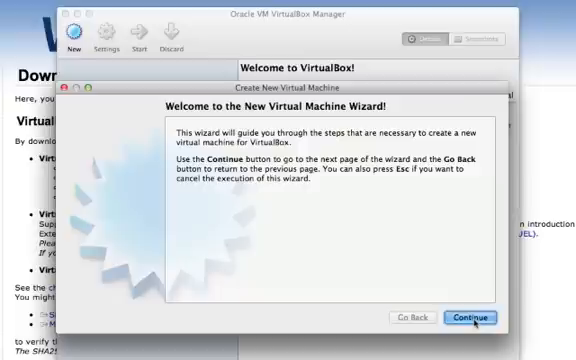
left_click(468, 317)
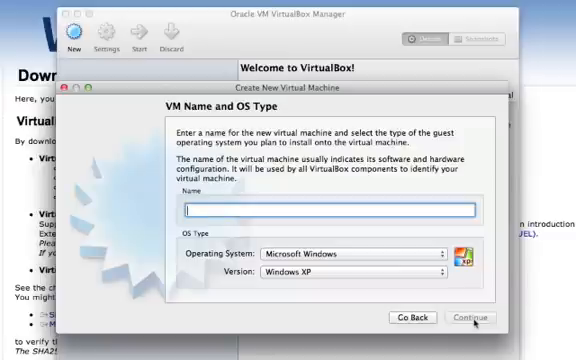
type("Win_")
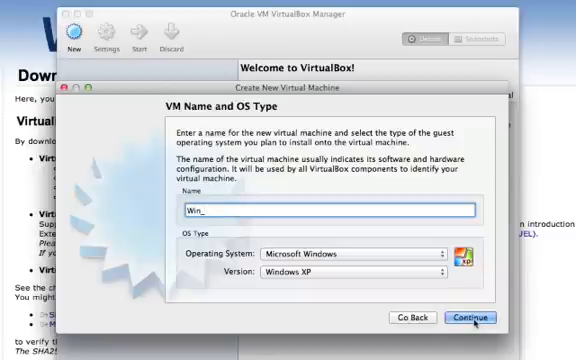
type("XP")
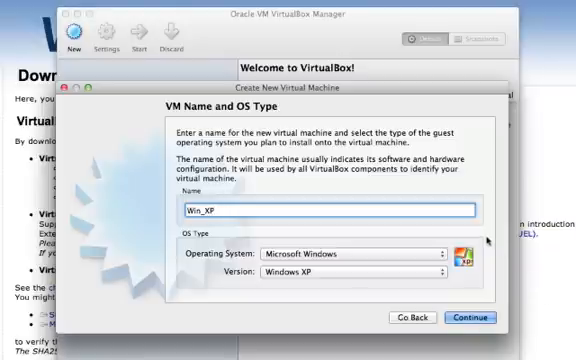
mouse_move(405, 262)
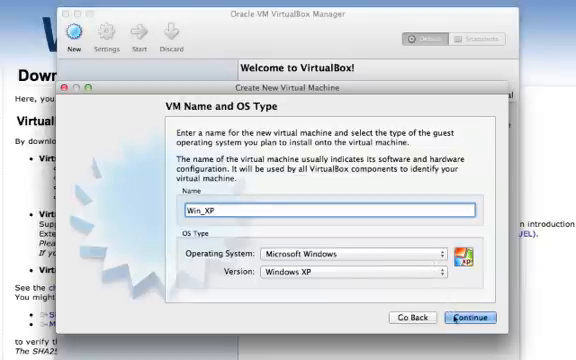
Step: Accept the name and OS, then set base memory to 1024 MB
left_click(471, 318)
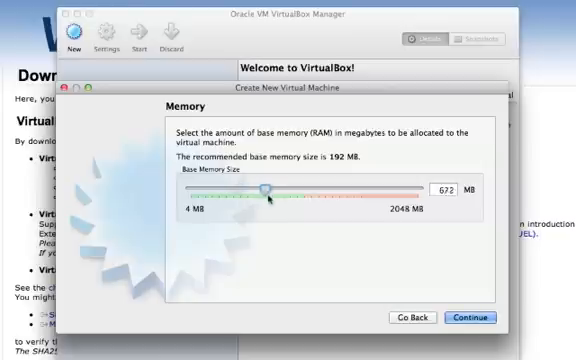
left_click_drag(263, 192, 281, 192)
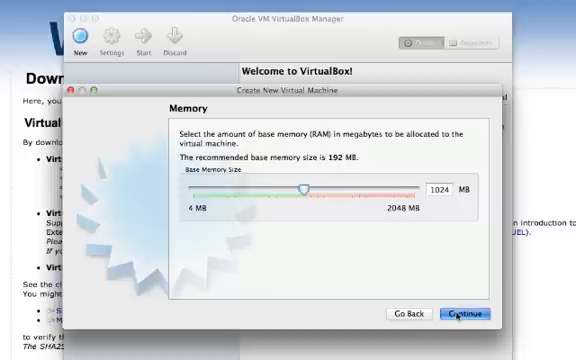
left_click_drag(305, 188, 430, 188)
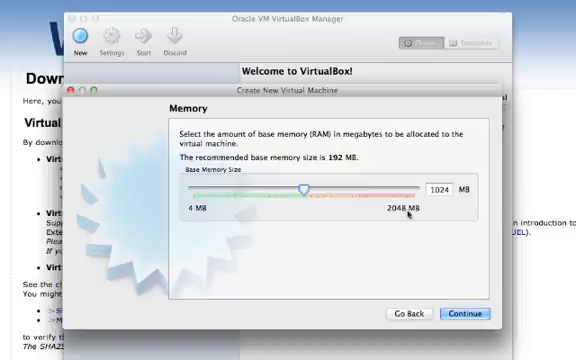
Step: Accept 1024 MB memory, create a new start-up disk, keep dynamic allocation
left_click(464, 313)
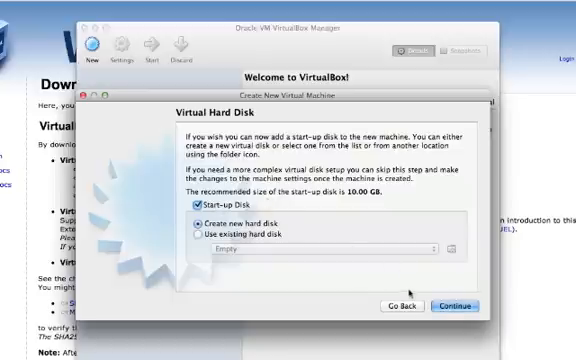
left_click(453, 306)
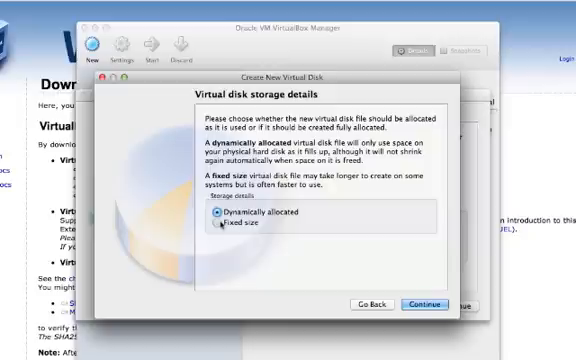
left_click(215, 225)
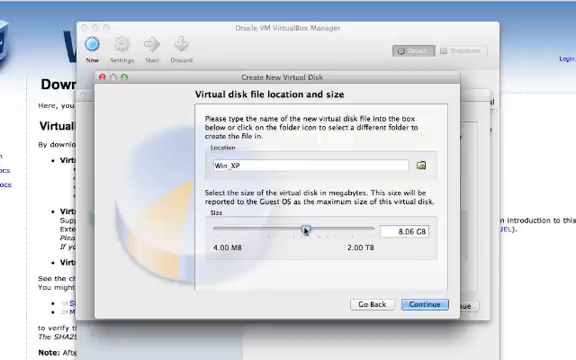
Step: Reduce the Win_XP virtual disk size to about 5.5 GB
left_click_drag(297, 228, 305, 228)
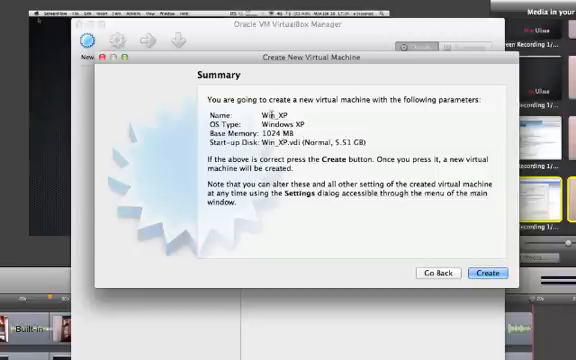
mouse_move(438, 249)
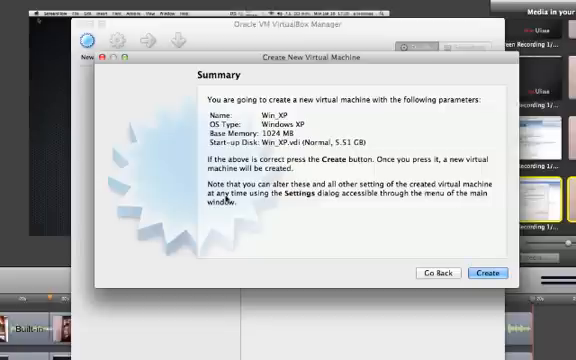
mouse_move(376, 204)
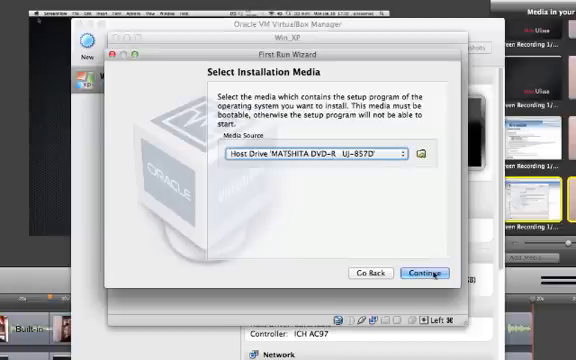
Step: Select the Mac's MATSHITA DVD drive as installation media and boot from it
left_click(426, 272)
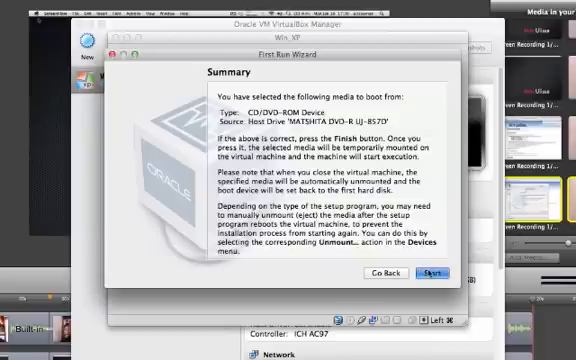
left_click(429, 273)
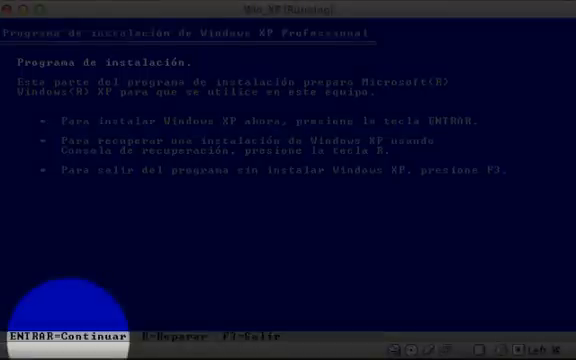
Step: Choose to install Windows XP now from the setup screen
key("enter")
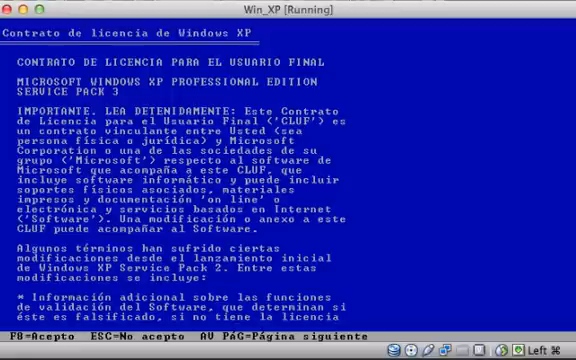
Step: Accept the Windows XP license agreement with F8
key("F8")
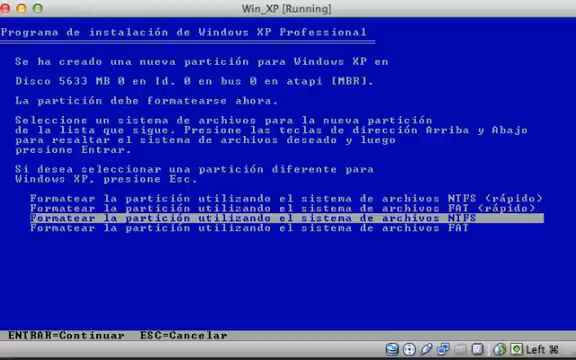
Step: Choose the NTFS format option for the new partition so Windows XP installs
key("Up")
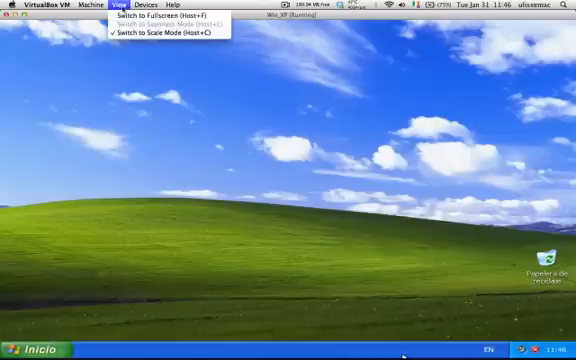
Step: Launch Install Guest Additions from the VM's Devices menu
left_click(145, 4)
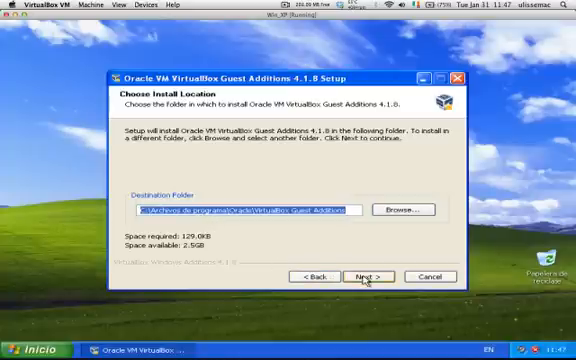
Step: Install Guest Additions 4.1.8 with default folder and components, then finish and reboot
left_click(369, 276)
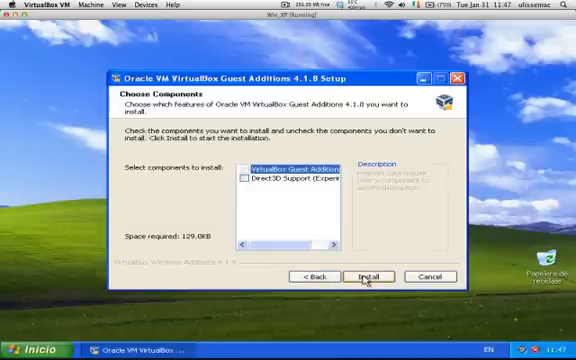
left_click(369, 276)
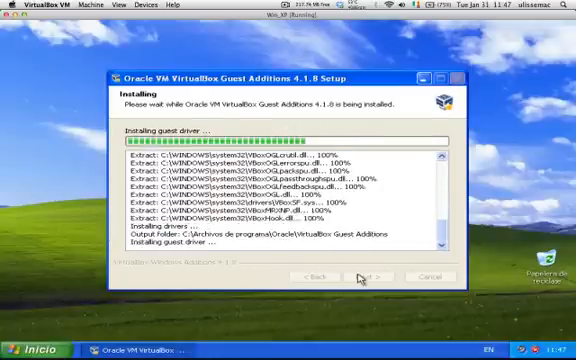
left_click(360, 276)
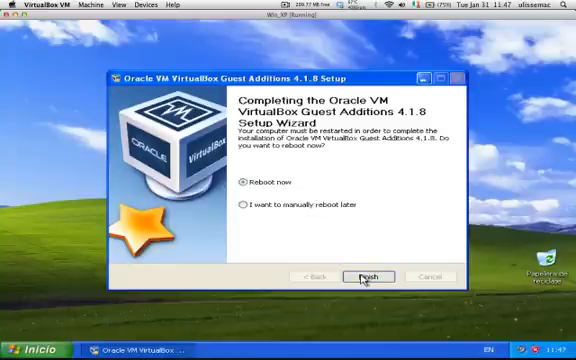
left_click(381, 275)
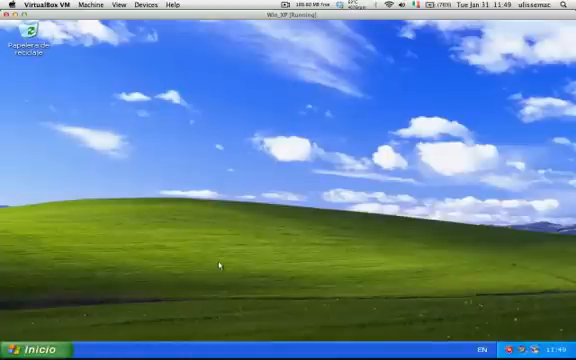
mouse_move(325, 270)
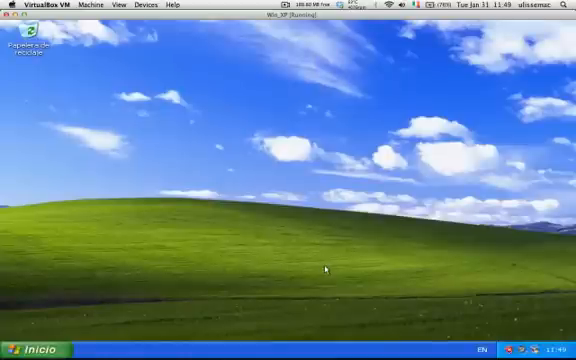